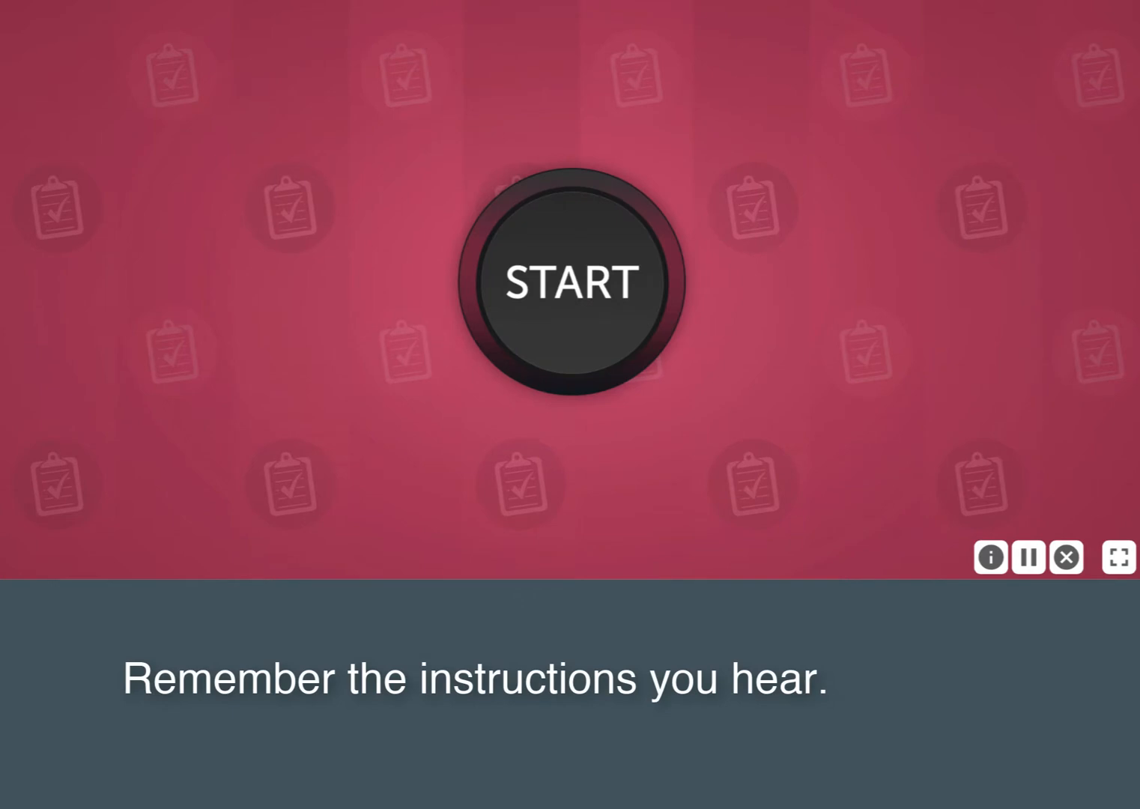
Start the first demo round and pick the plant as the second requested item
{"action": "left_click", "coordinate": [569, 281]}
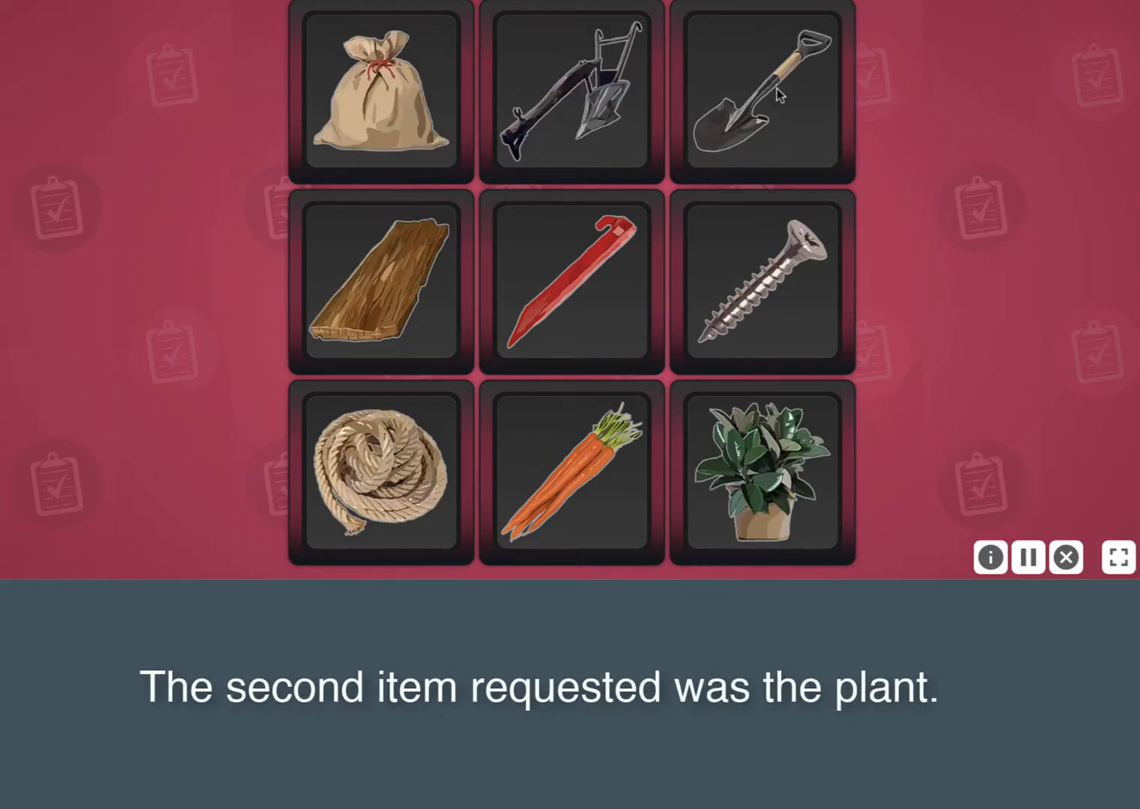
{"action": "left_click", "coordinate": [761, 470]}
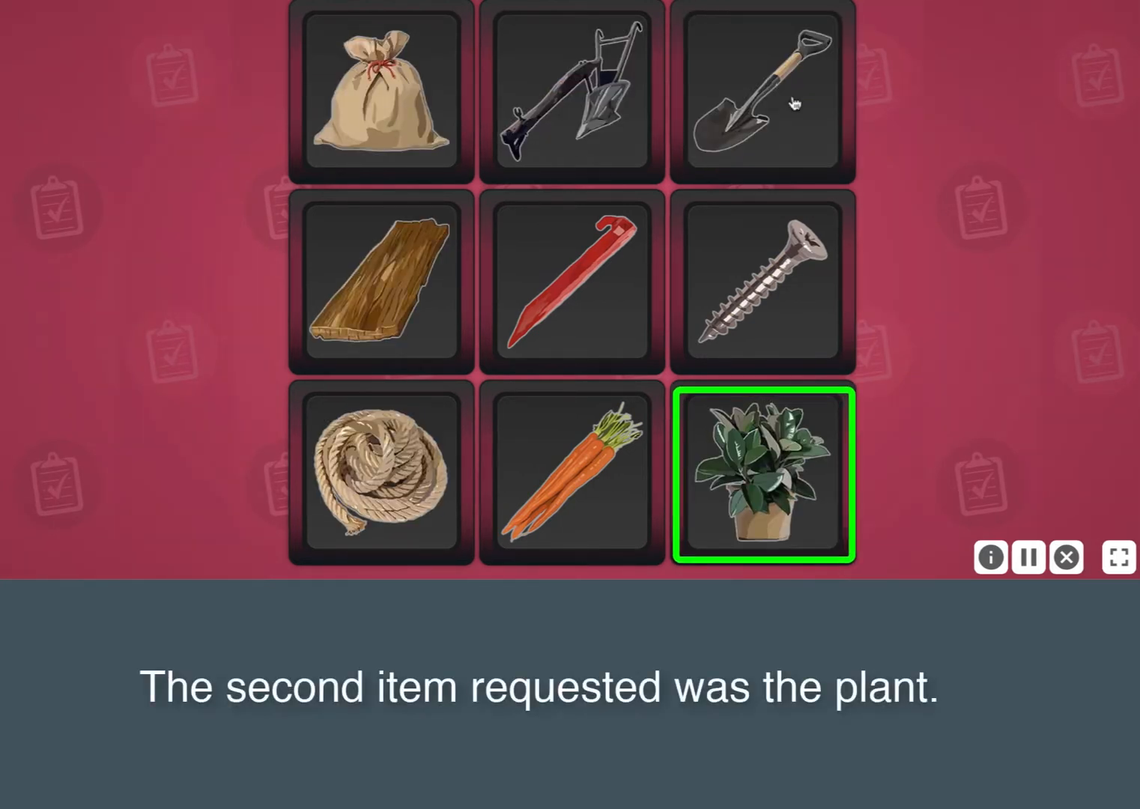
{"action": "left_click", "coordinate": [761, 470]}
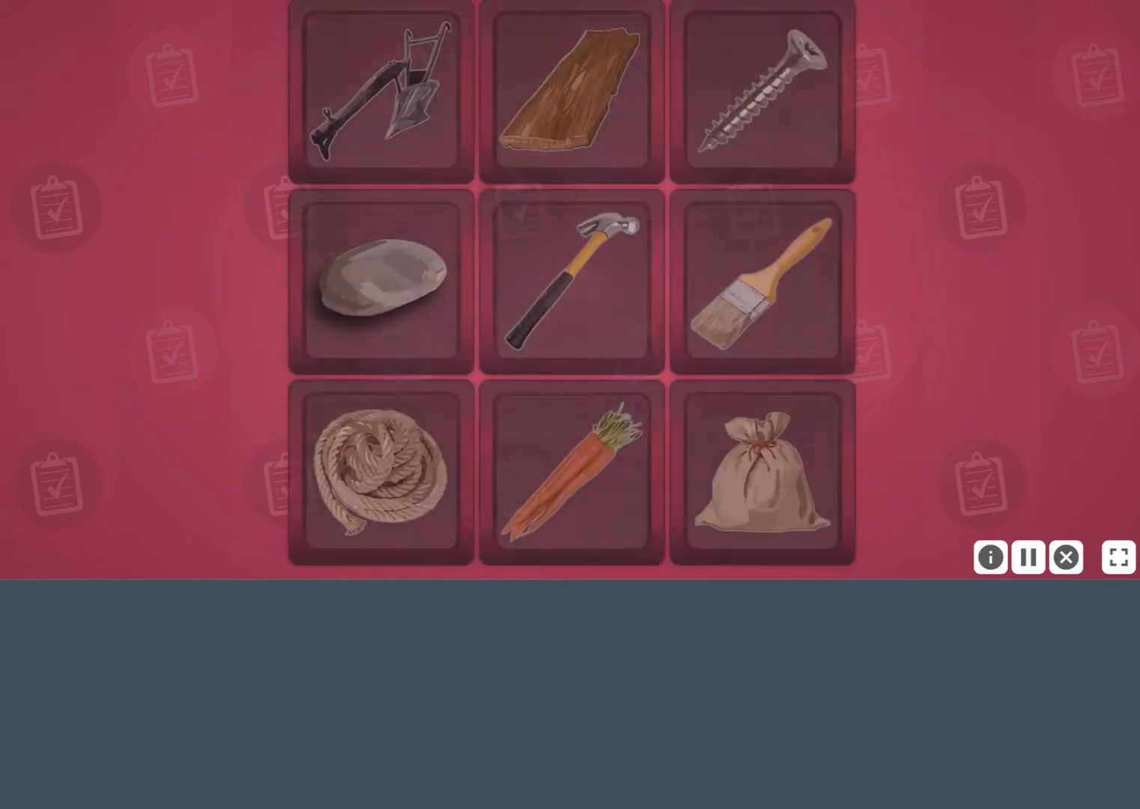
Pick the remaining requested items to finish the example rounds
{"action": "left_click", "coordinate": [763, 471]}
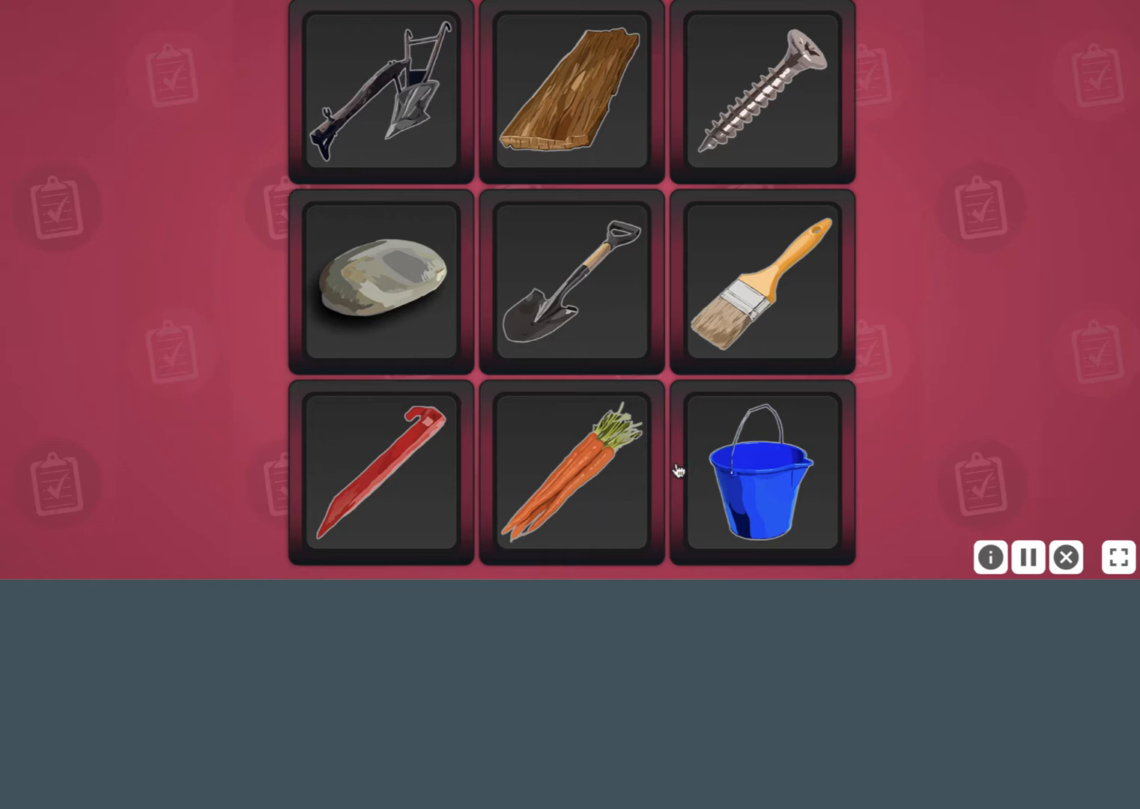
{"action": "left_click", "coordinate": [571, 283]}
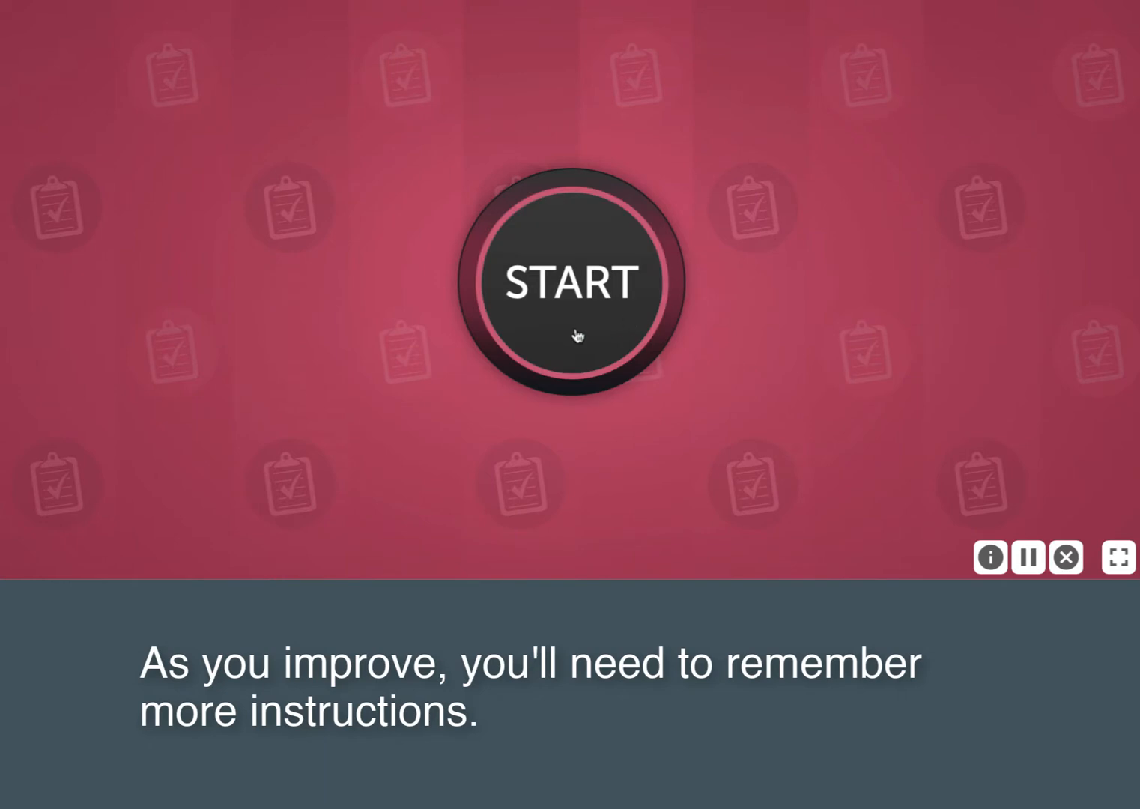
Start the next round and pick the plant when it is requested
{"action": "left_click", "coordinate": [572, 281]}
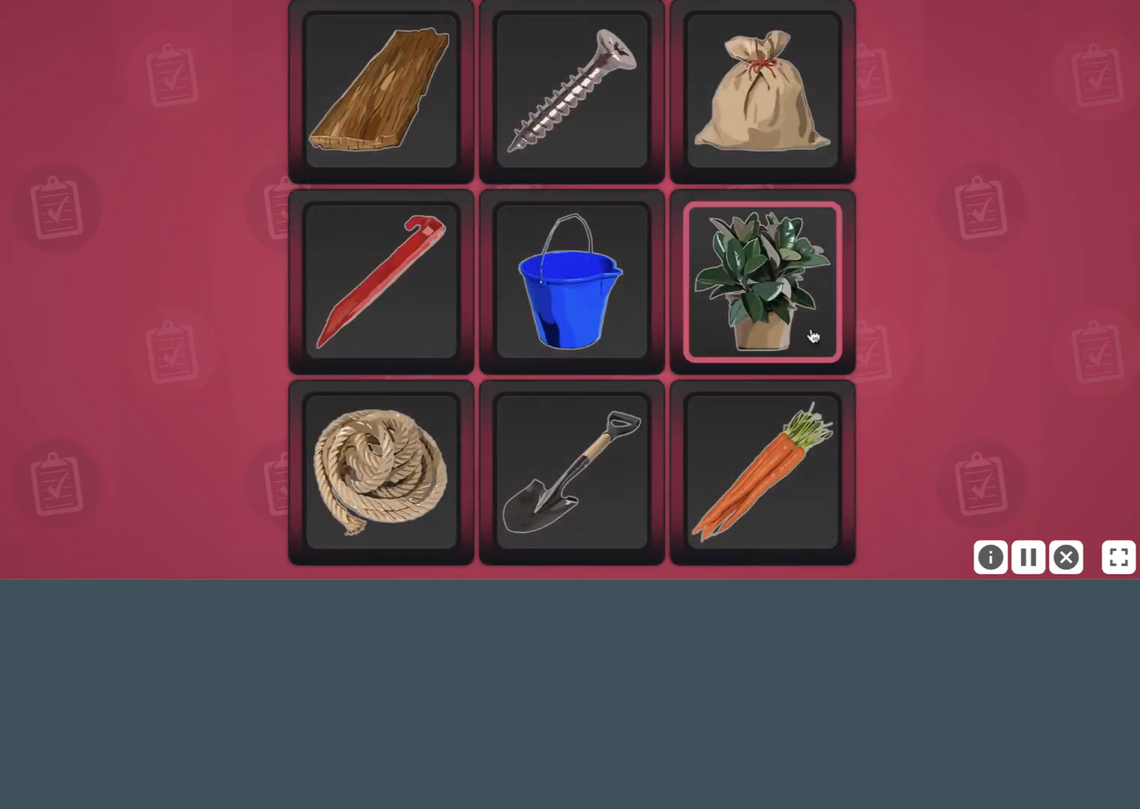
{"action": "left_click", "coordinate": [763, 283]}
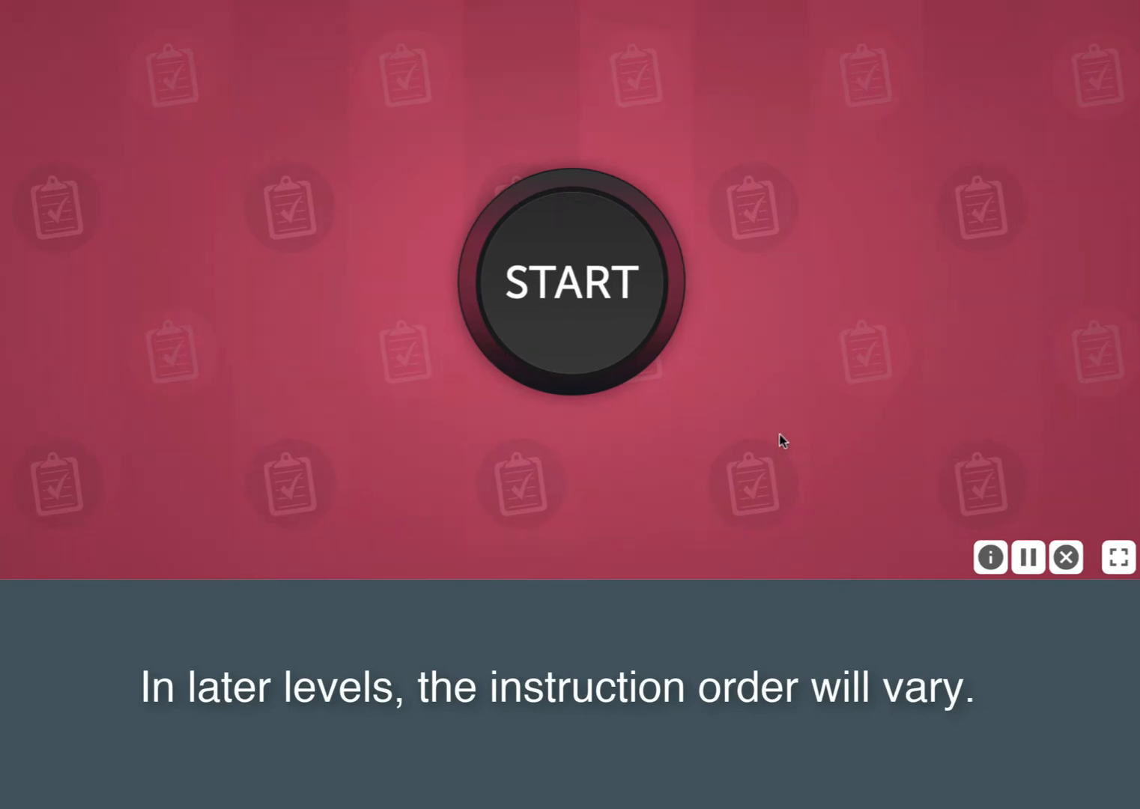
Start a new round and pick the bag from the item grid
{"action": "left_click", "coordinate": [569, 282]}
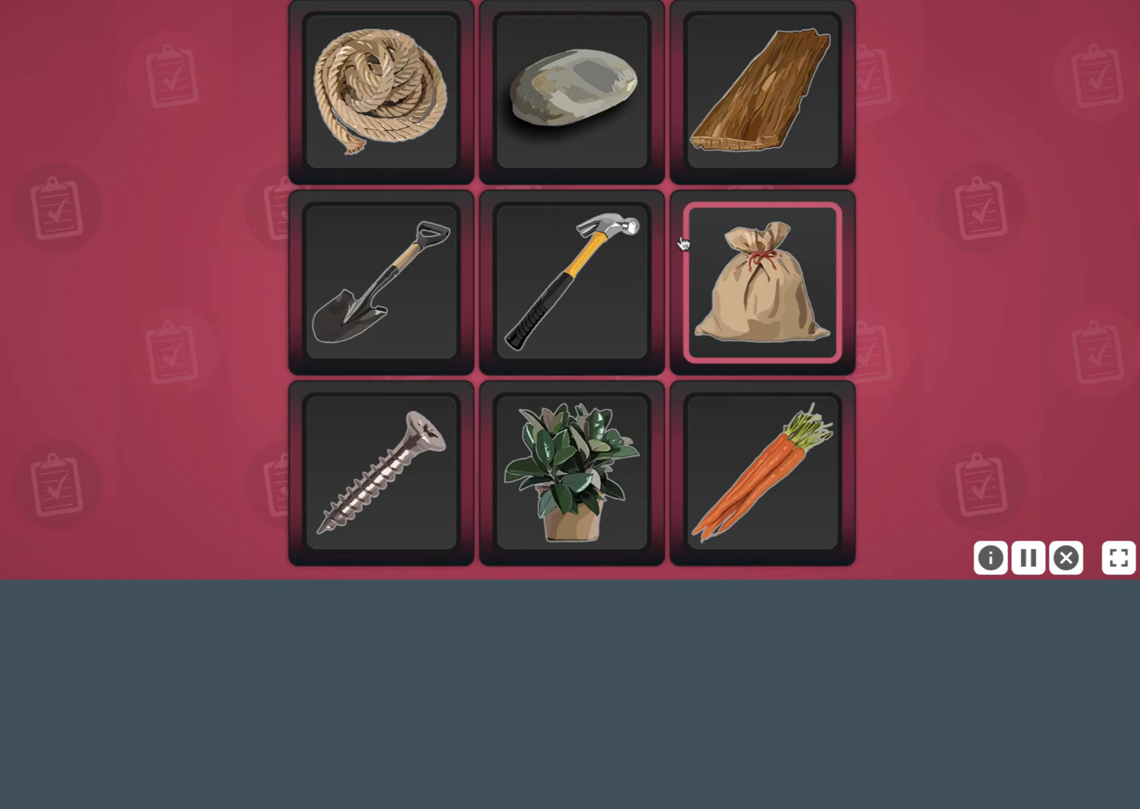
{"action": "left_click", "coordinate": [380, 93]}
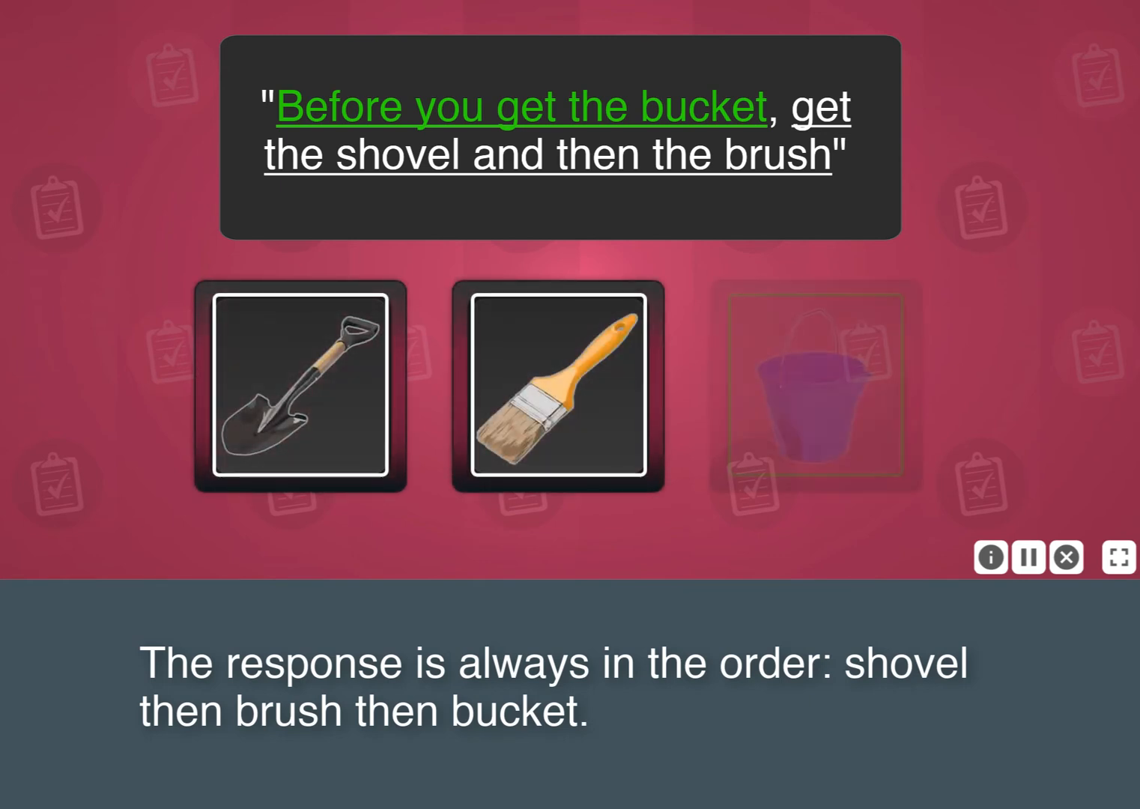
Continue past the shovel, brush, bucket answer feedback
{"action": "left_click", "coordinate": [812, 386]}
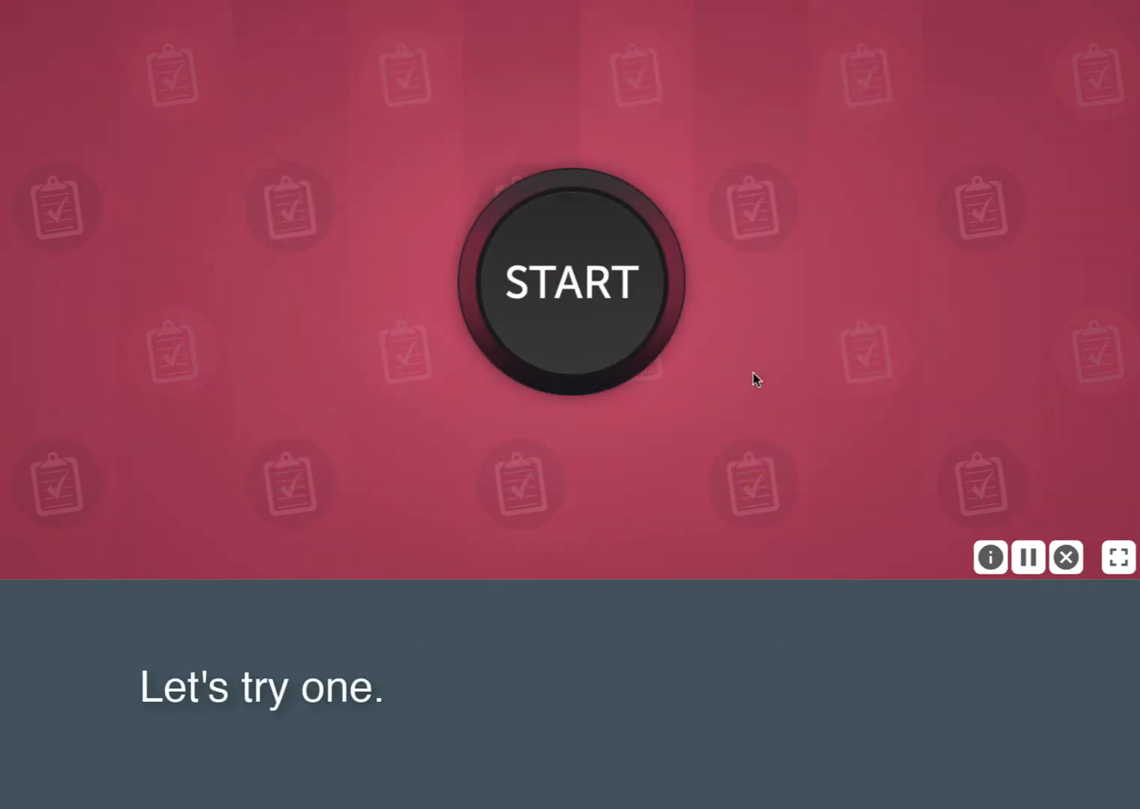
Start the practice round and pick the requested item from the grid
{"action": "left_click", "coordinate": [570, 283]}
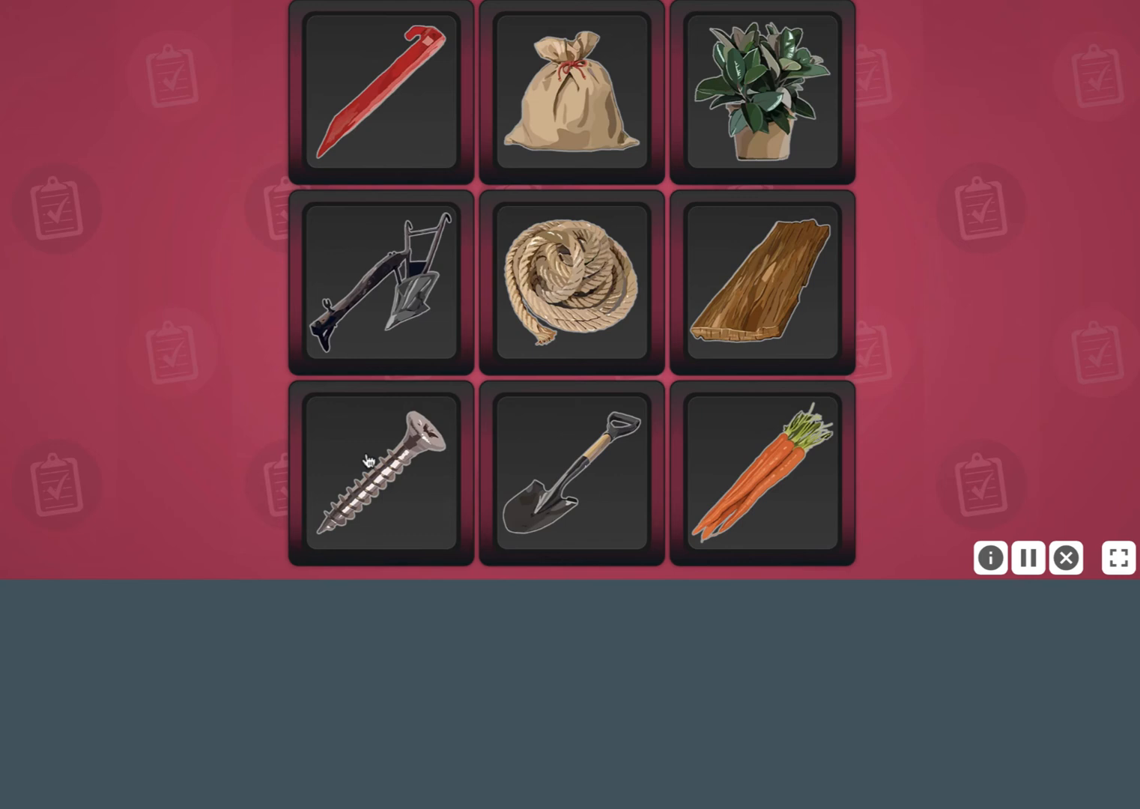
{"action": "left_click", "coordinate": [380, 476]}
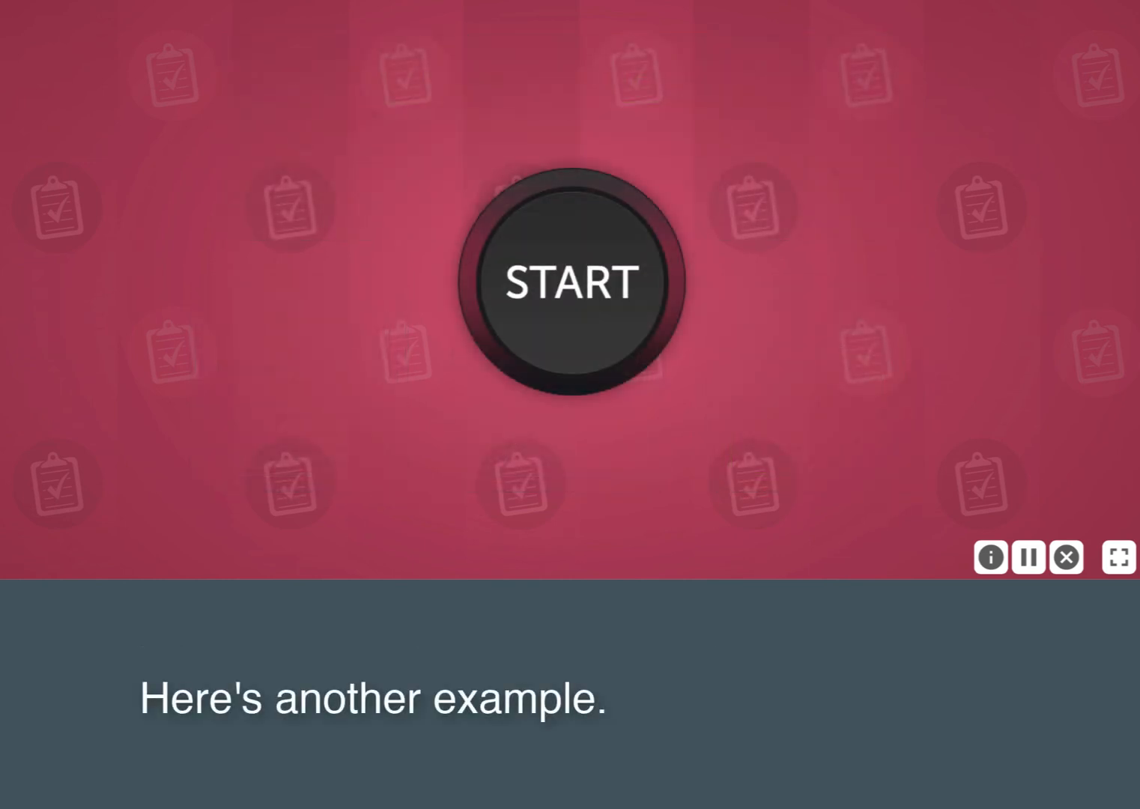
Start the next example so its spoken instruction plays
{"action": "left_click", "coordinate": [568, 282]}
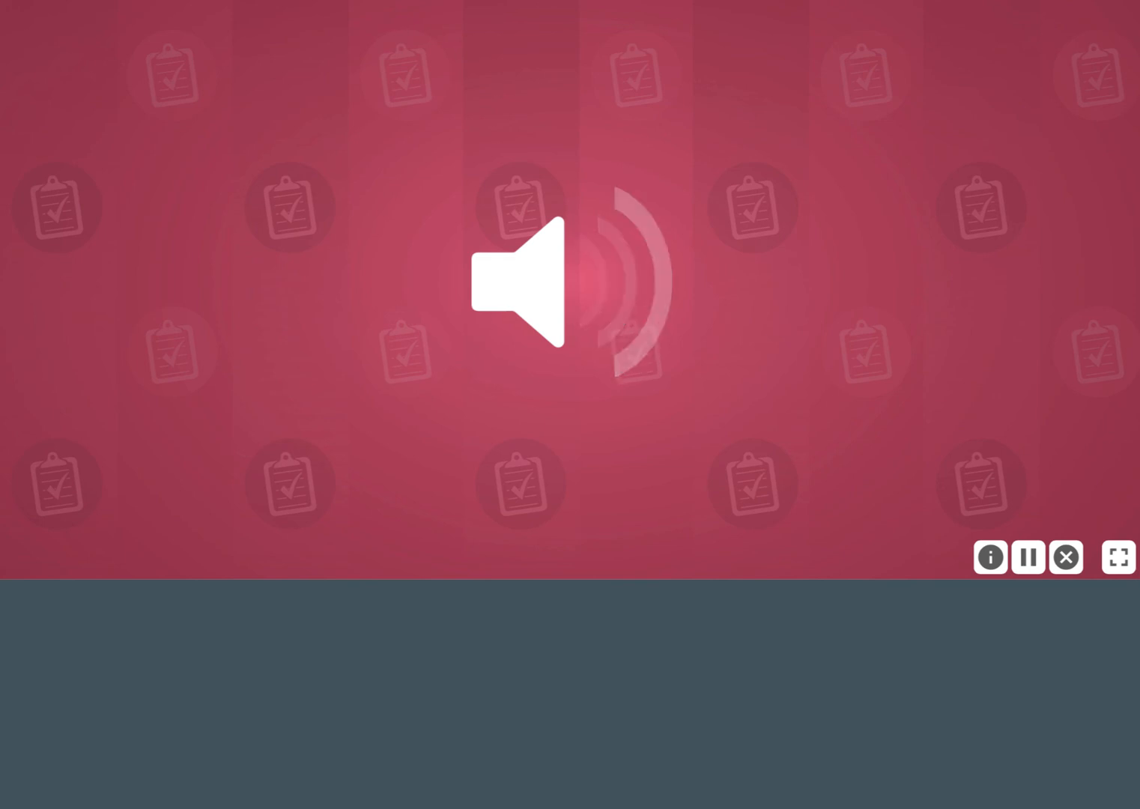